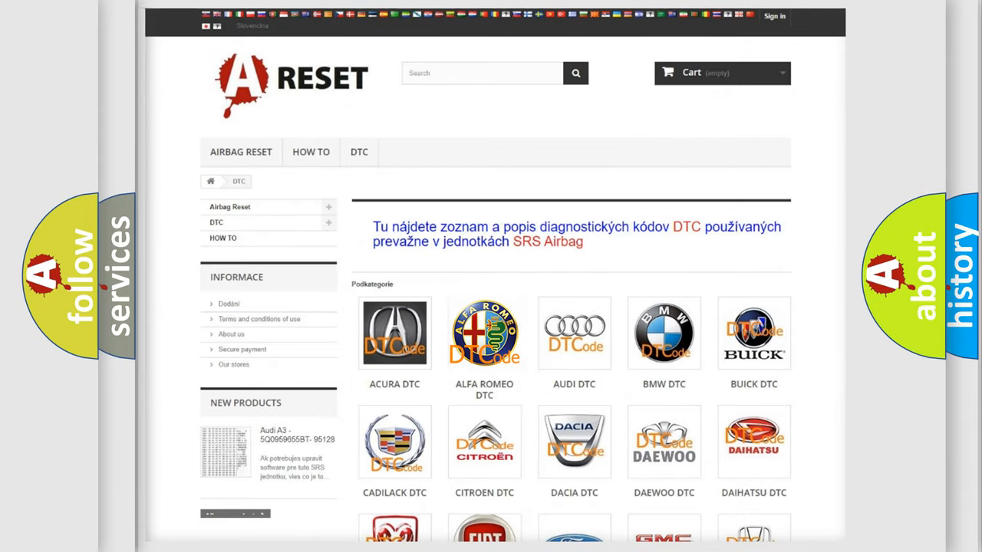
Choose the ALFA ROMEO tile to list Alfa Romeo diagnostic trouble codes.
click(485, 333)
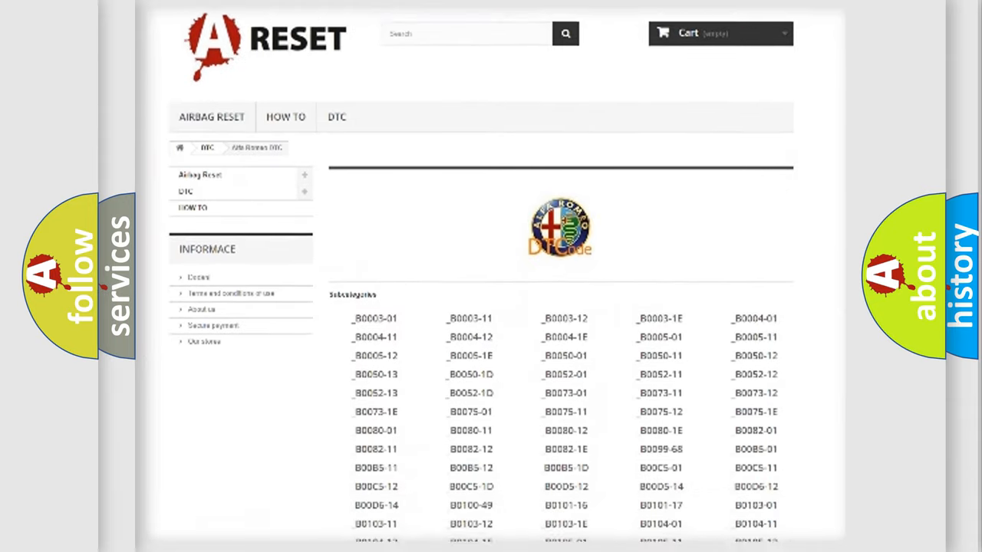
scroll(down, 3)
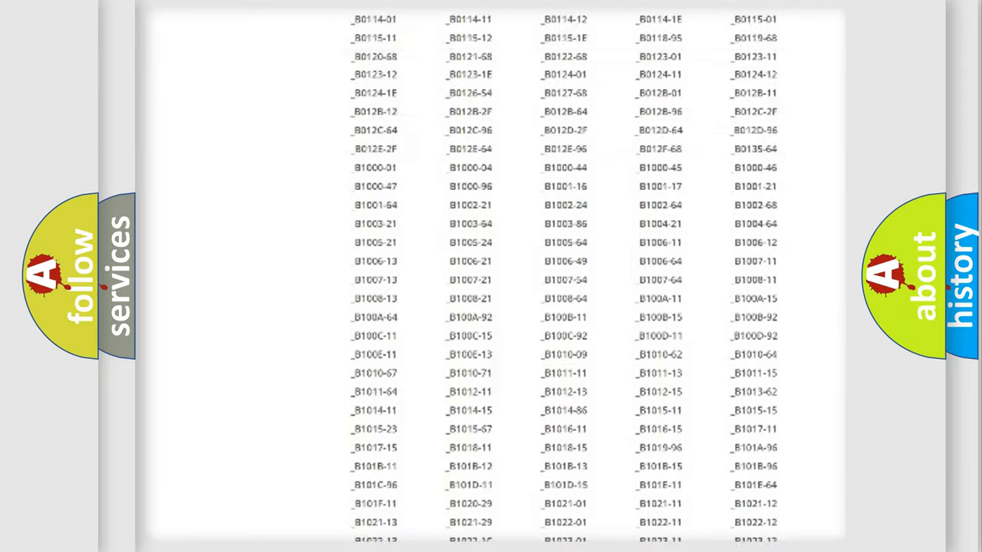
scroll(up, 3)
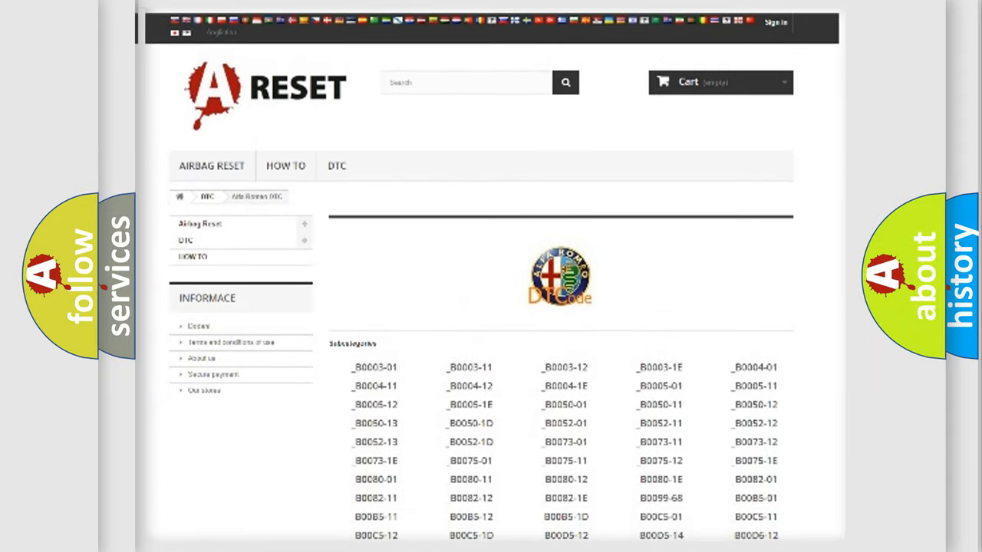